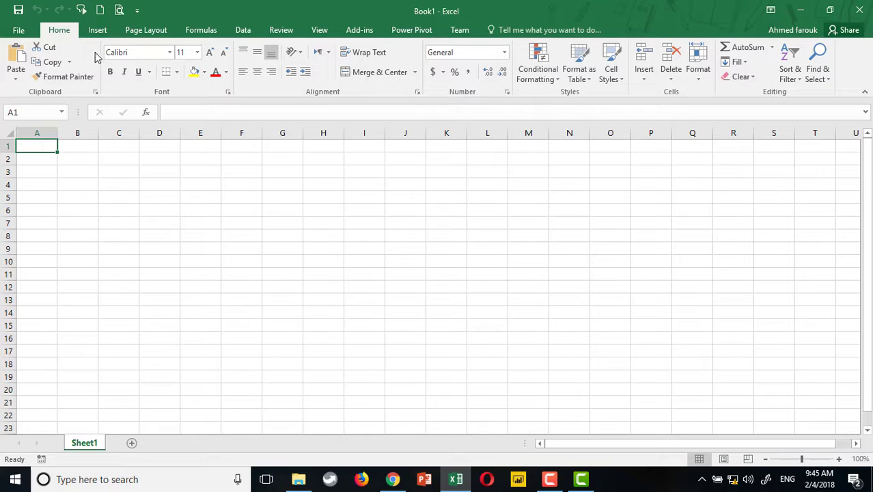
Open the Symbol dialog from the Insert tab's Symbols group
{"action": "left_click", "coordinate": [97, 29]}
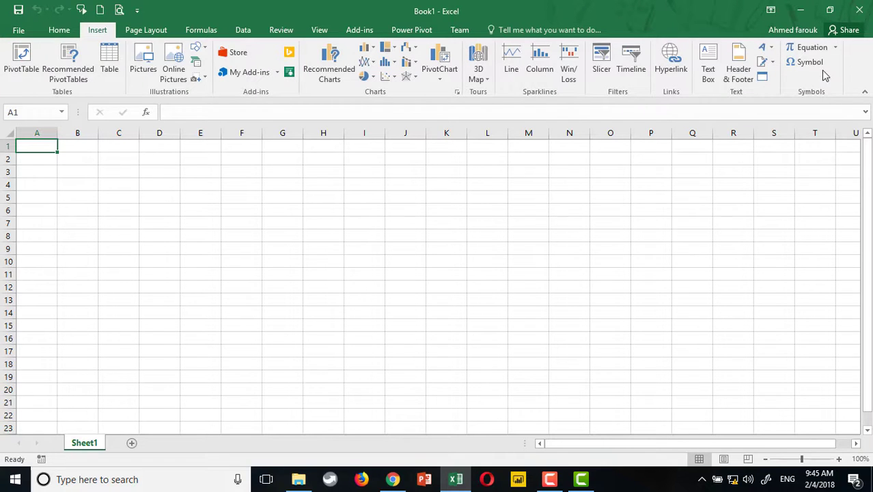
{"action": "left_click", "coordinate": [809, 62]}
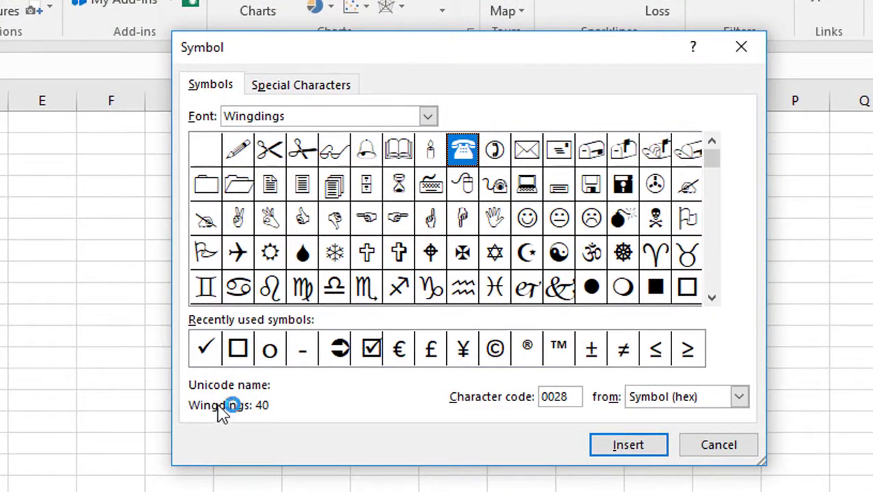
Check the Wingdings telephone code (decimal 40, hex 0028), then cancel the Symbol dialog
{"action": "left_click", "coordinate": [738, 396]}
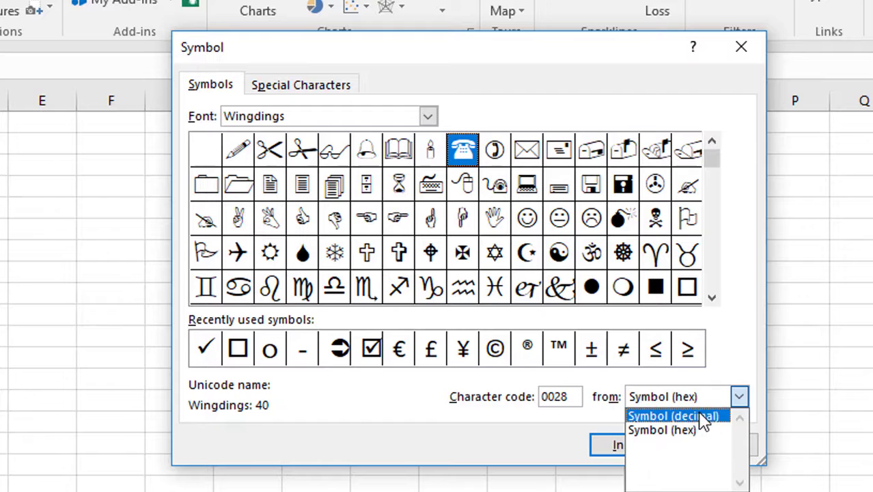
{"action": "left_click", "coordinate": [673, 415]}
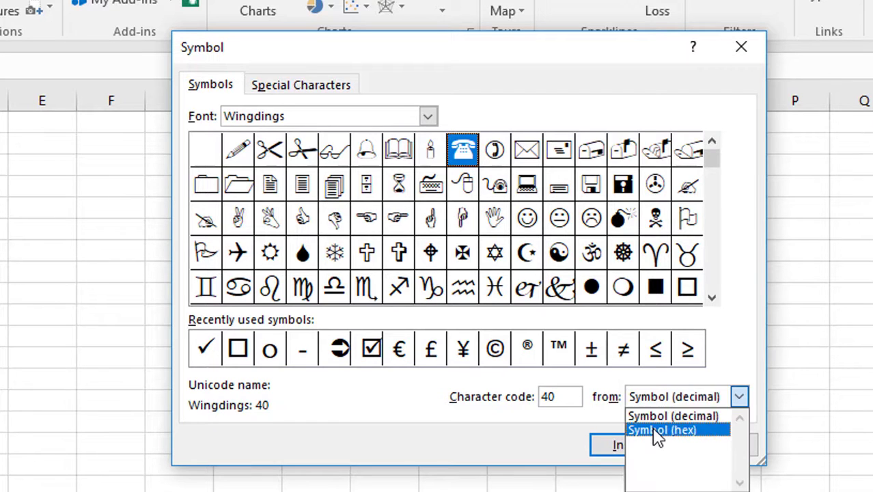
{"action": "left_click", "coordinate": [662, 429]}
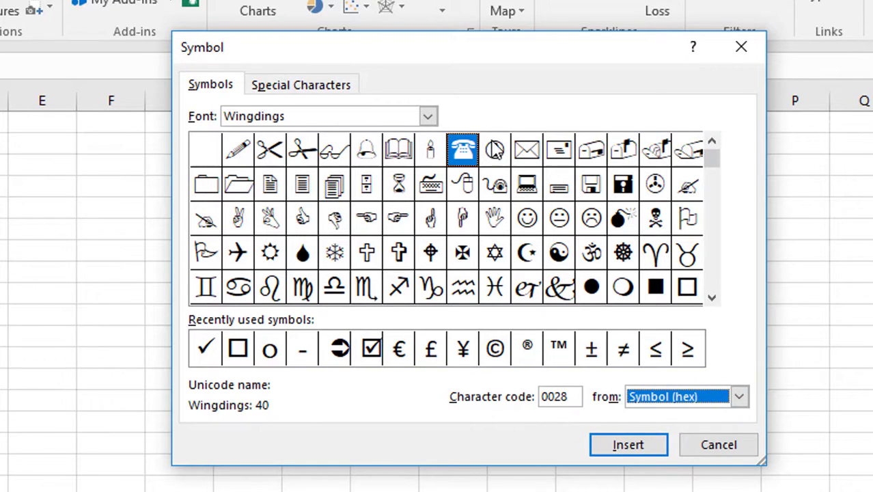
{"action": "mouse_move", "coordinate": [475, 174]}
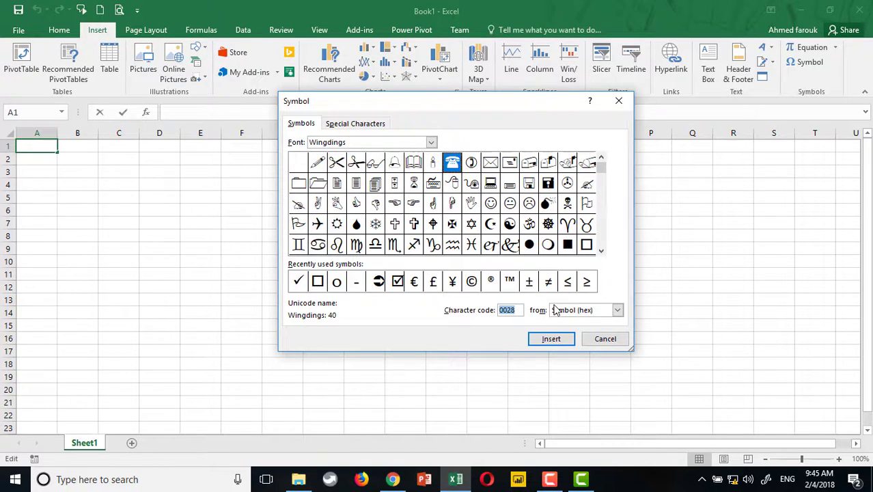
{"action": "left_click", "coordinate": [604, 338]}
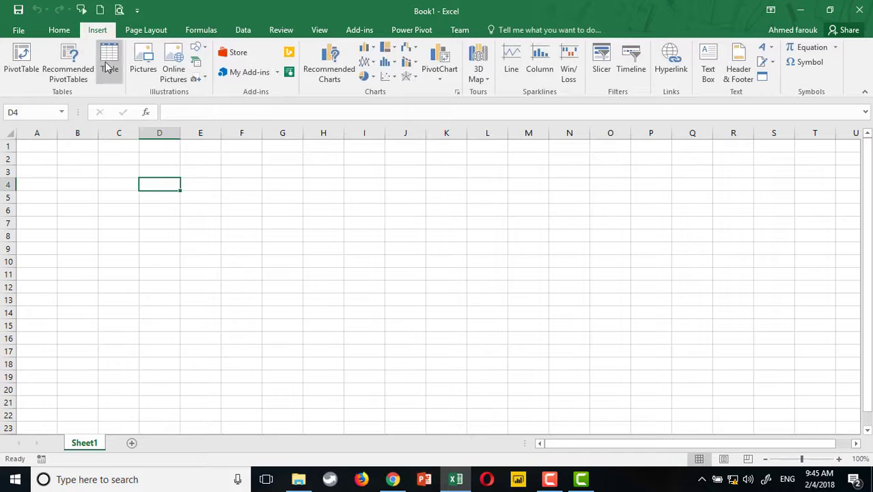
Draw an oval over C4:D6 and create a new Oval1_Click macro for it
{"action": "left_click", "coordinate": [196, 51]}
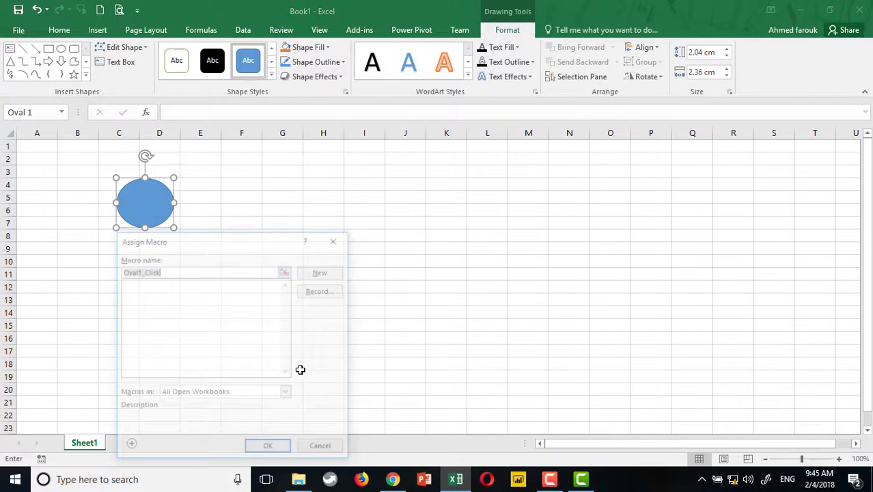
{"action": "left_click", "coordinate": [319, 272]}
{"action": "type", "text": "range"}
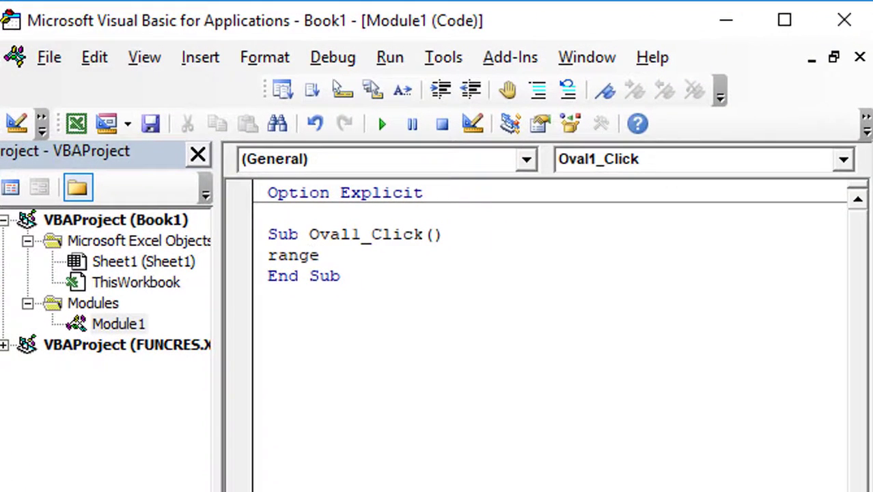
Write Range("a1") = ChrW("&h0028") in Oval1_Click, run it, and reopen the macro
{"action": "type", "text": "(\"al\""}
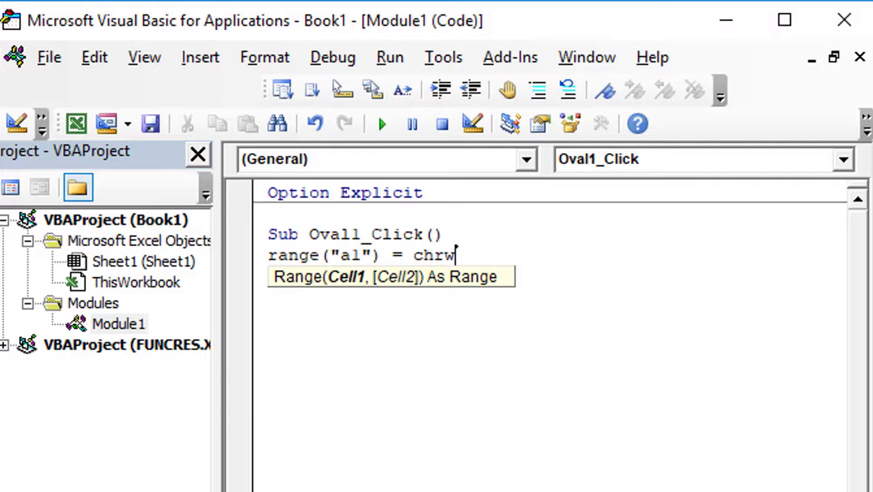
{"action": "type", "text": "(\""}
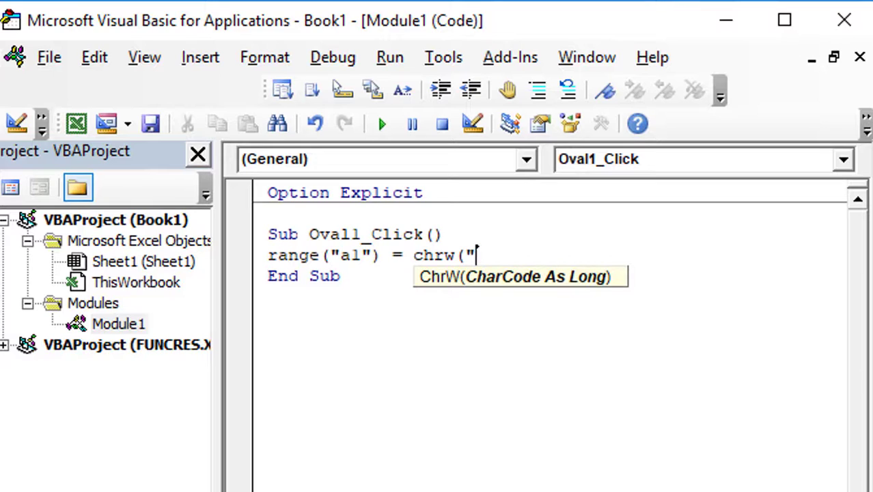
{"action": "type", "text": "&"}
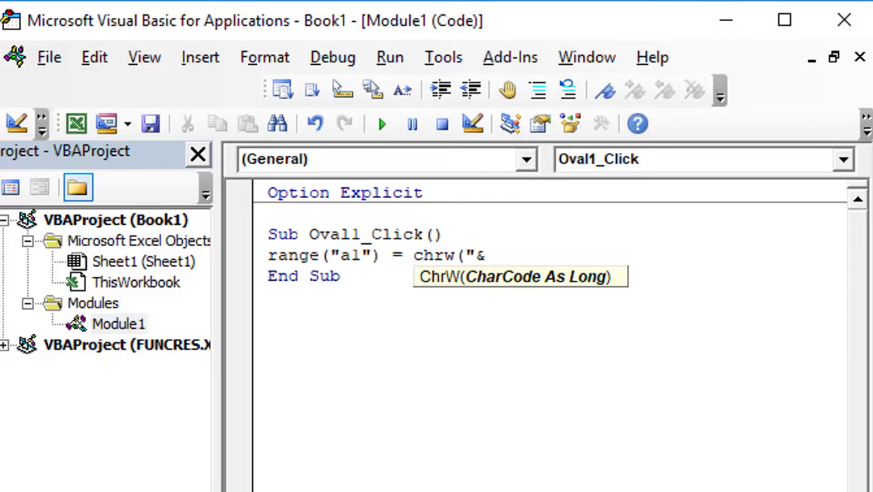
{"action": "type", "text": "h"}
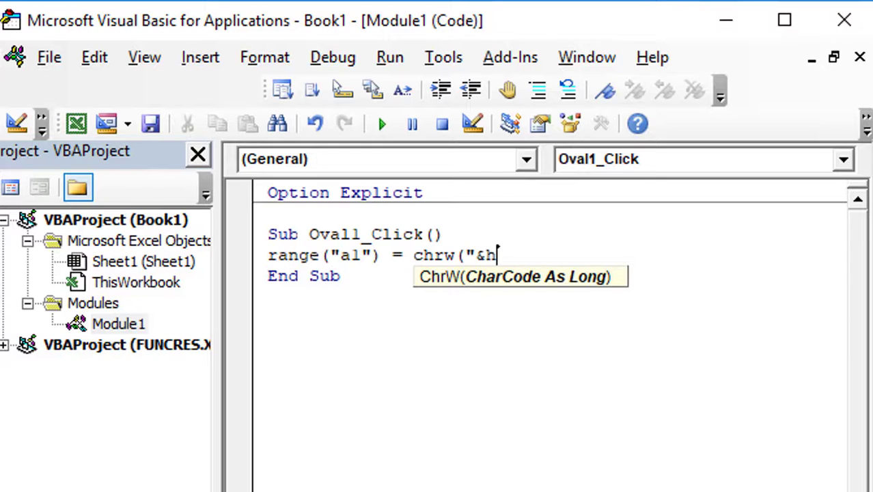
{"action": "type", "text": "002"}
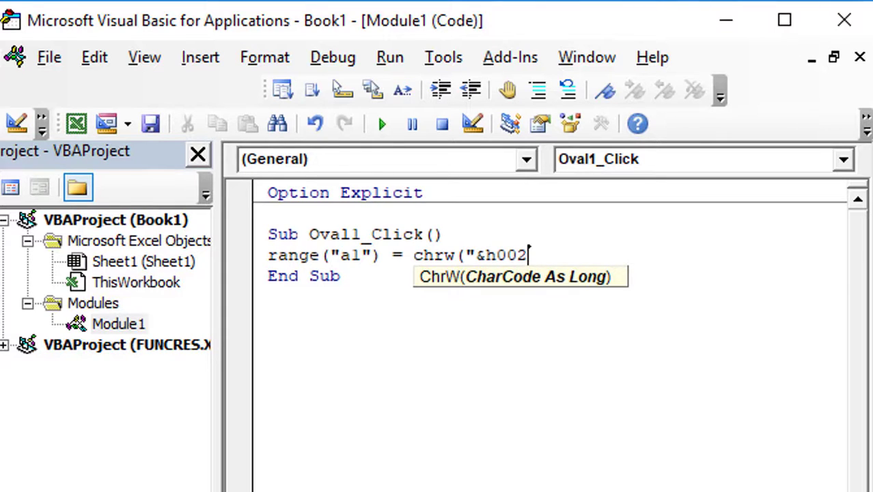
{"action": "type", "text": "8\""}
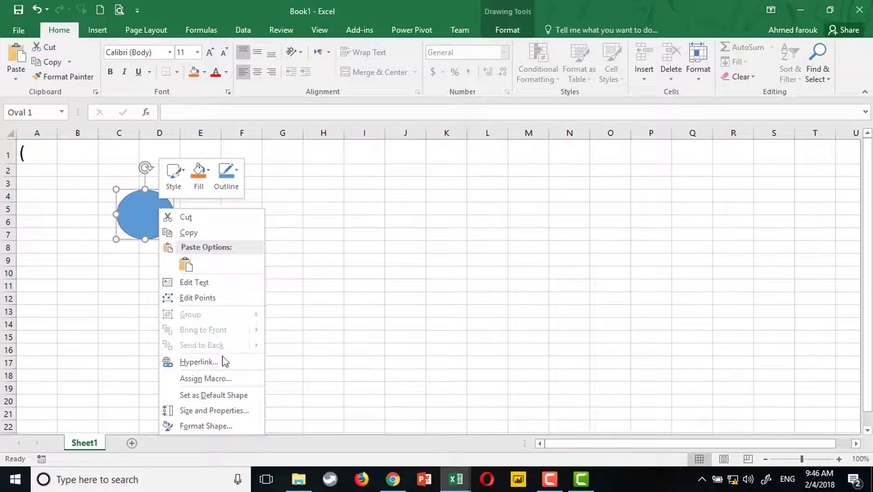
{"action": "left_click", "coordinate": [205, 378]}
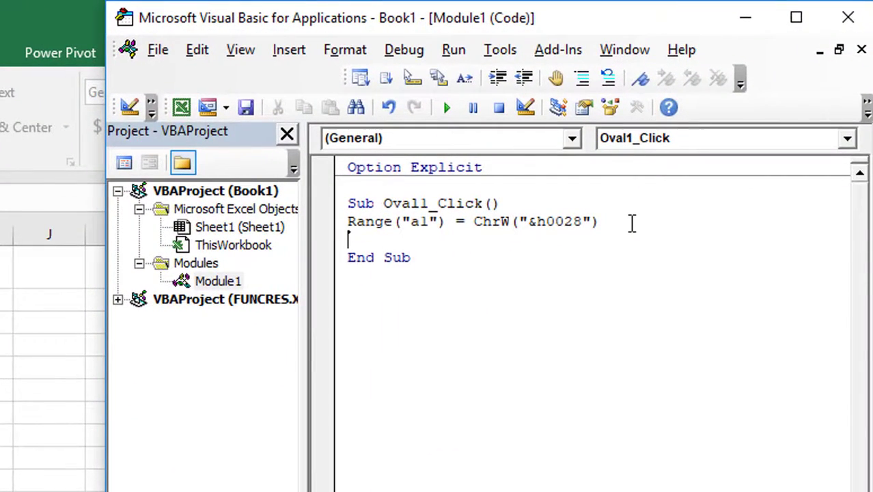
Add Range("a1").Font.Name = "wingdings" to the Oval1_Click macro
{"action": "type", "text": "range"}
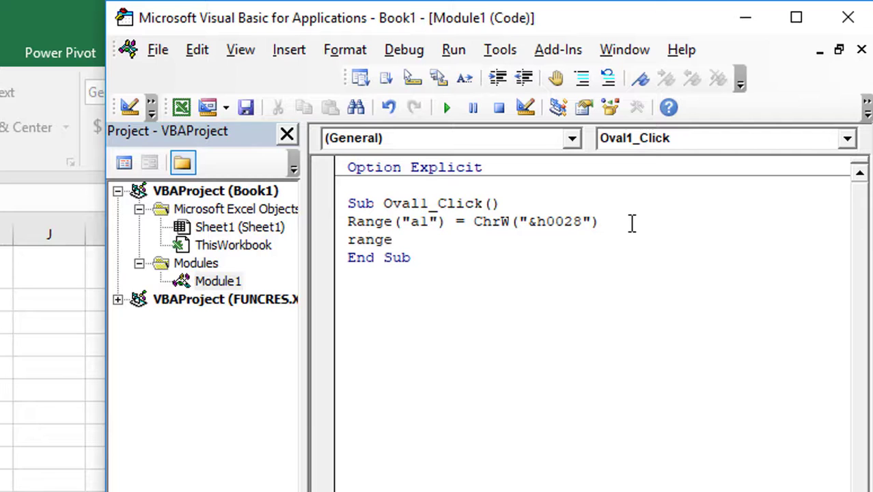
{"action": "type", "text": "(\"a1\""}
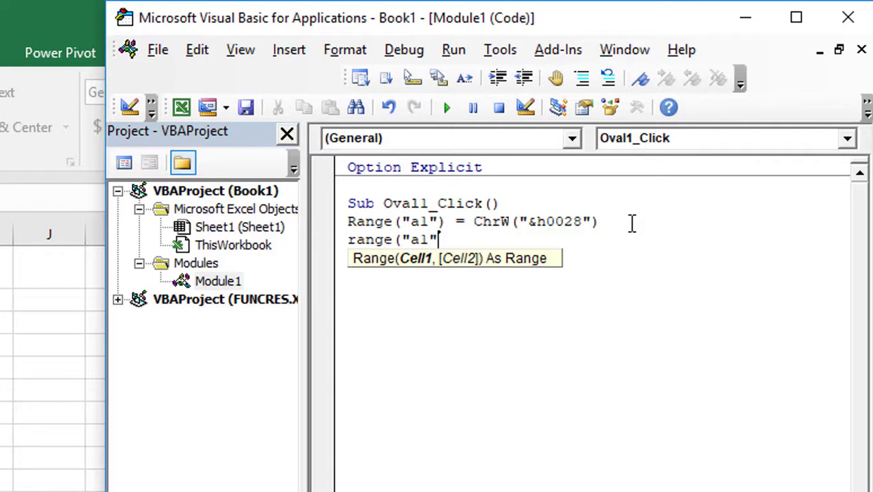
{"action": "type", "text": ".fo"}
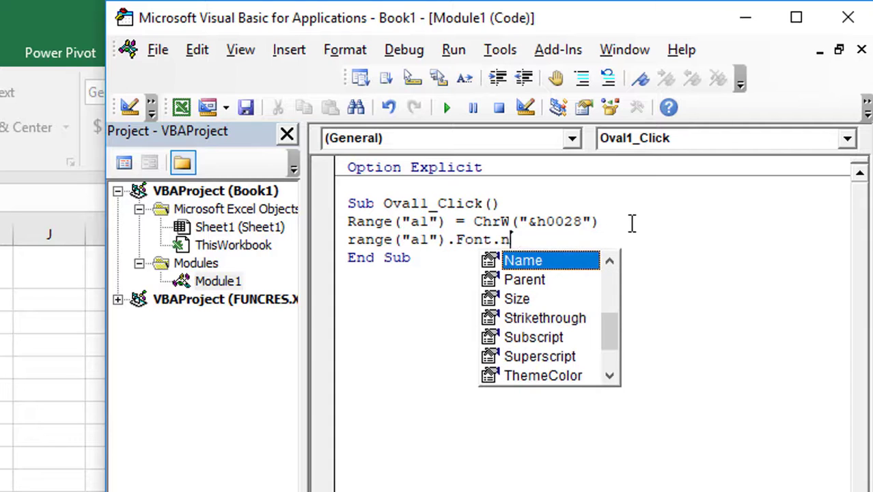
{"action": "double_click", "coordinate": [523, 260]}
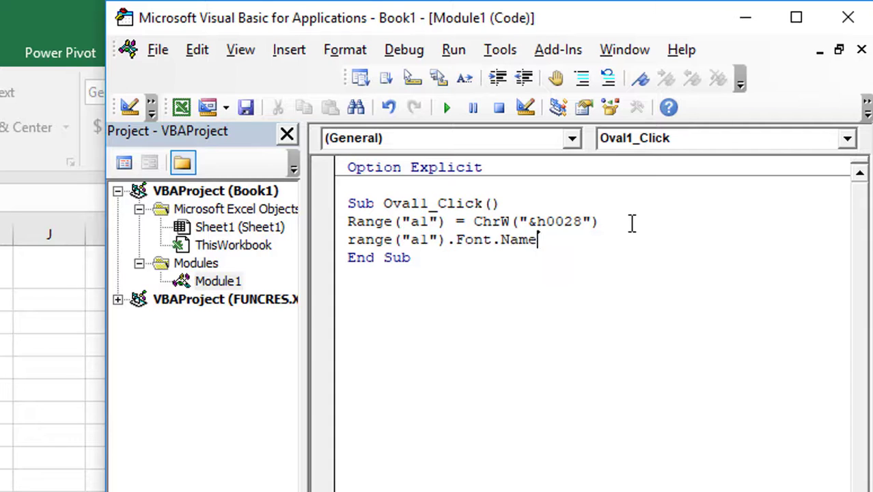
{"action": "type", "text": "= \"win"}
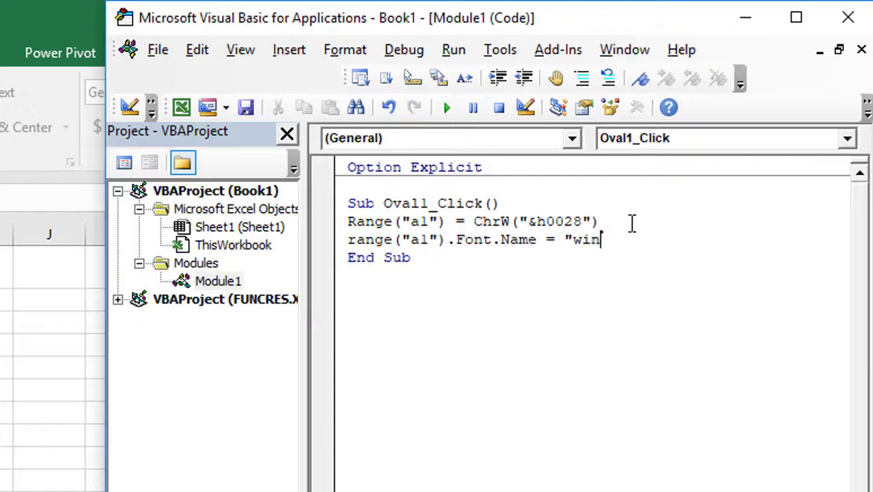
{"action": "type", "text": "gdings"}
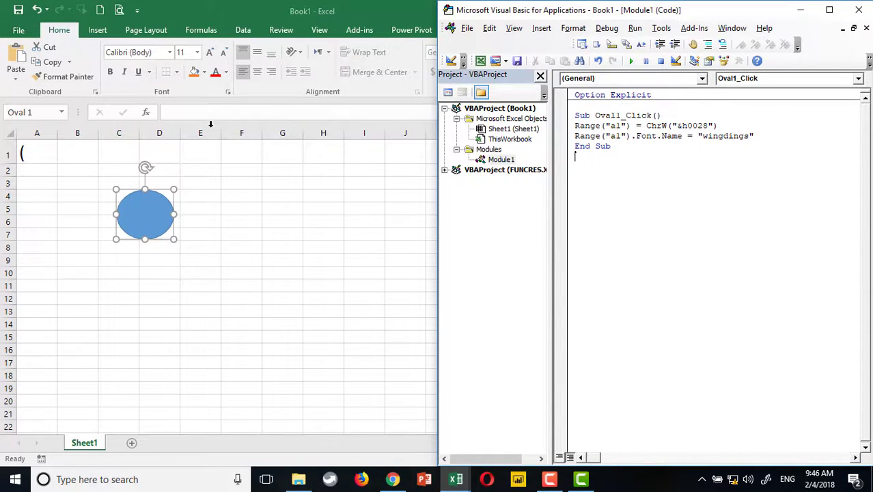
{"action": "mouse_move", "coordinate": [502, 187]}
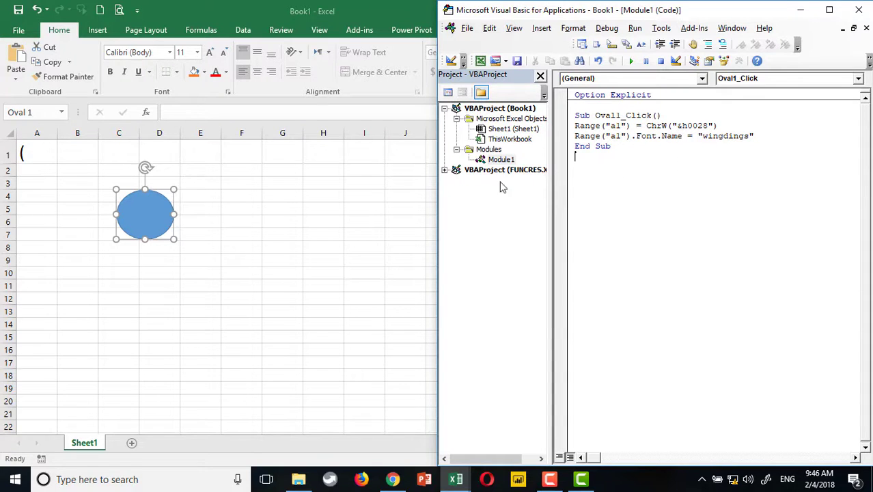